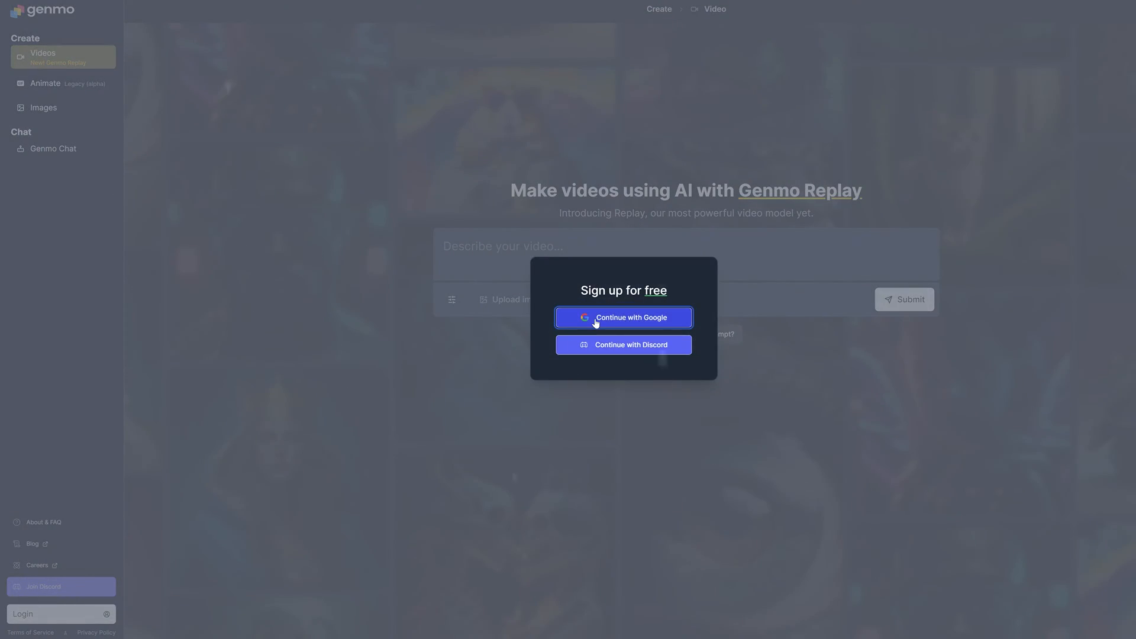
- Sign in with Google and place the cursor in the 'Describe your video...' box
left_click(622, 317)
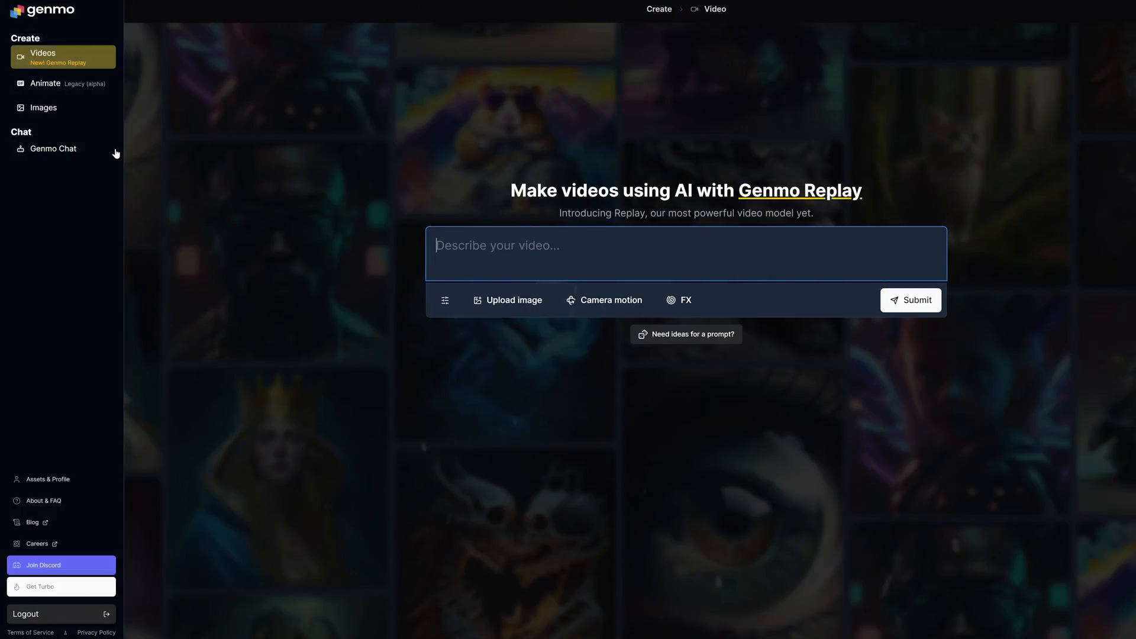
left_click(43, 107)
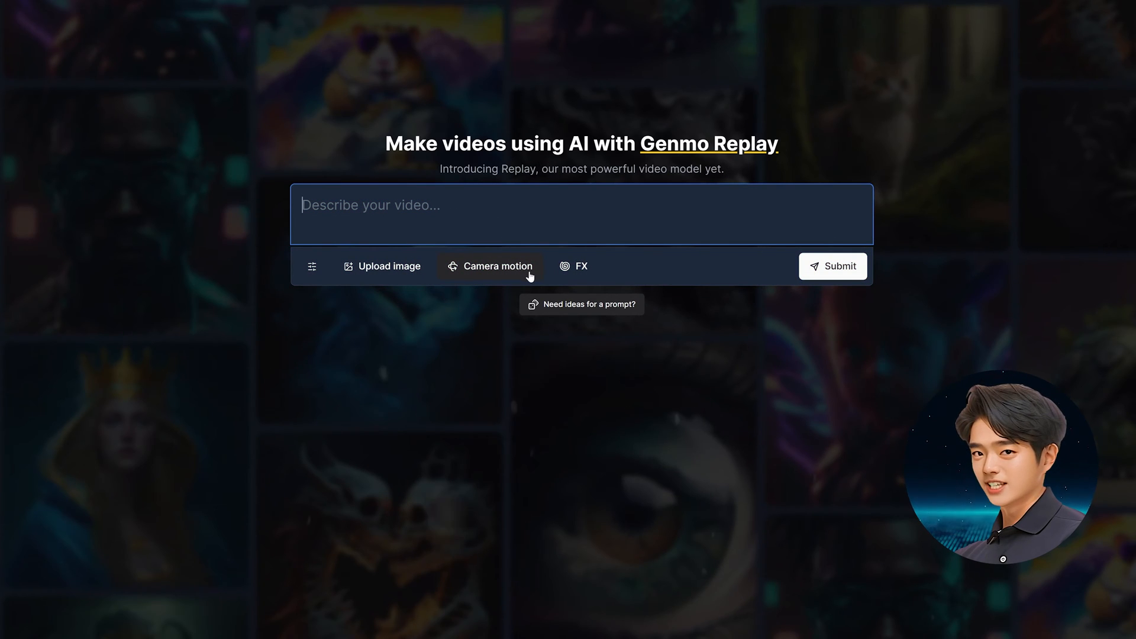
- Submit the prompt 'Rainbow phoenix rising from flames, hyperrealistic' and scroll to the resulting videos
type("Rainbow phoenix rising from flames, hyperrealistic")
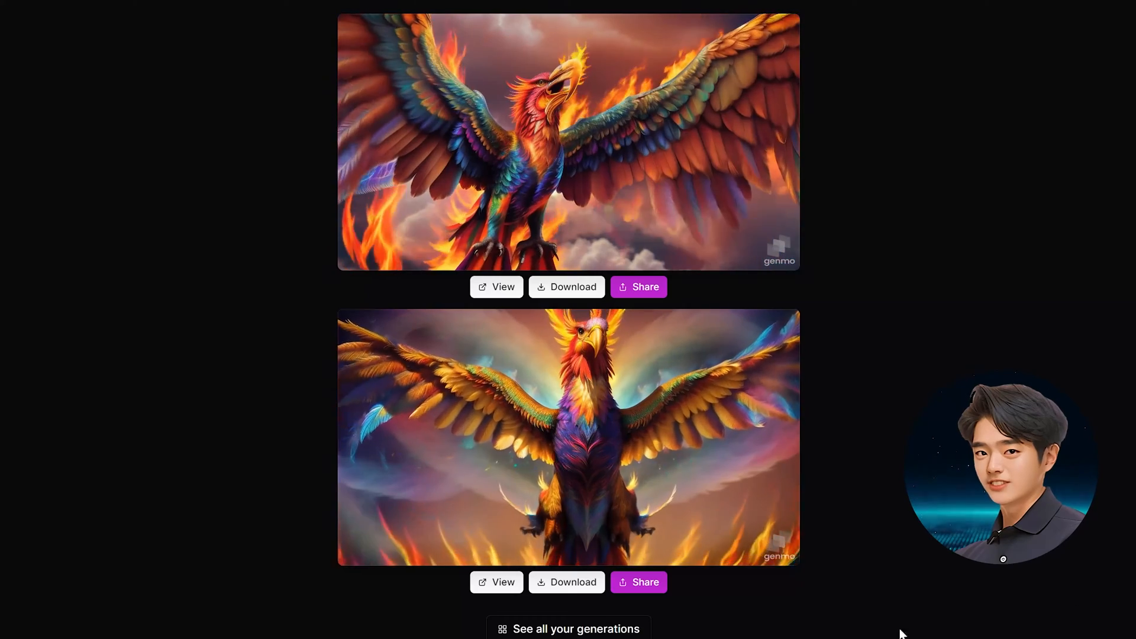
scroll("down", 3)
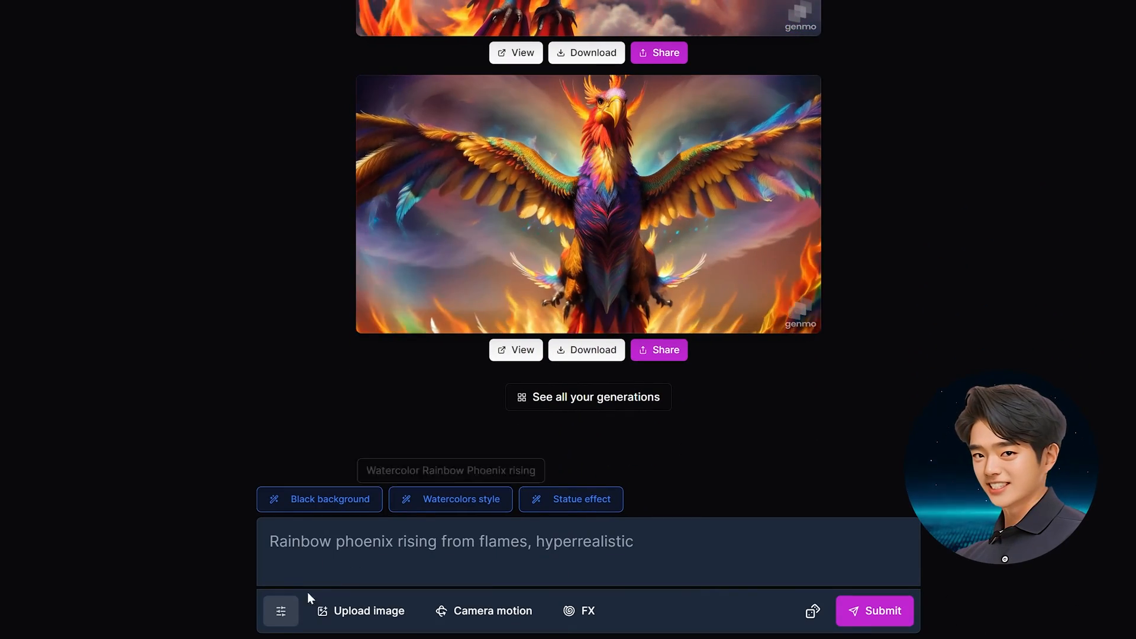
- In the generation settings, try a 1:1 aspect ratio, then return to 9:16
left_click(280, 610)
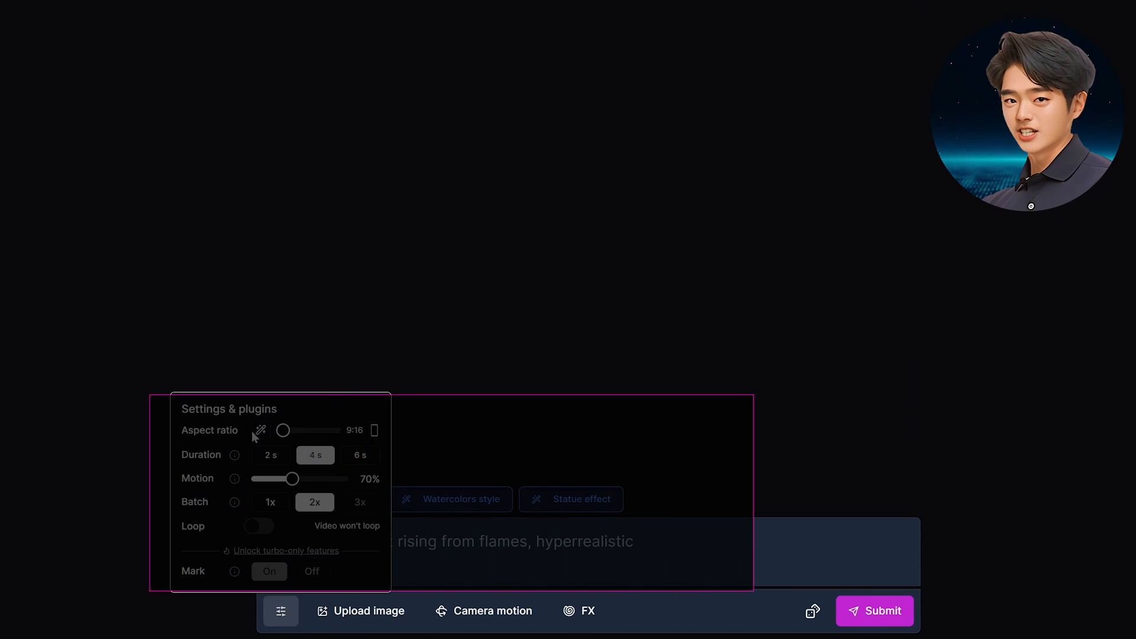
left_click_drag(283, 429, 299, 429)
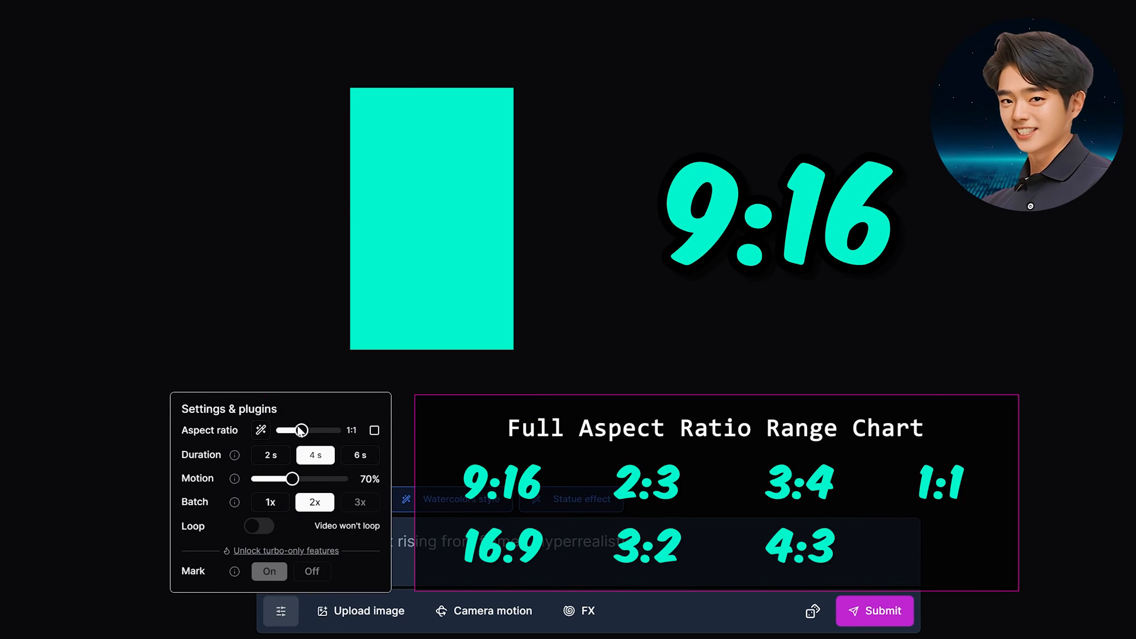
left_click_drag(300, 429, 282, 429)
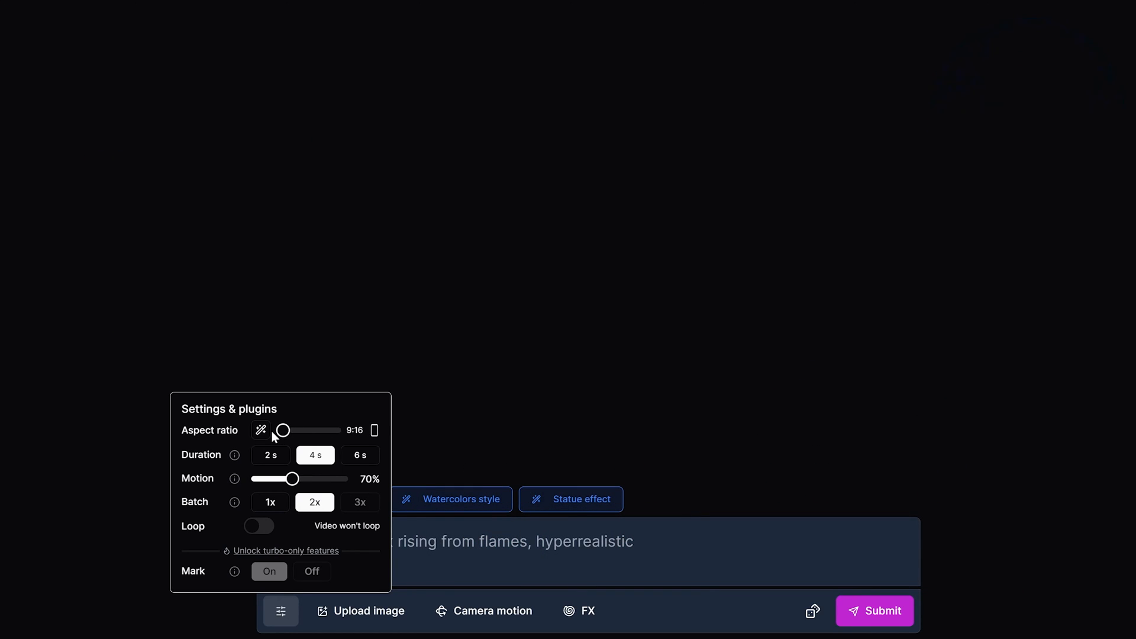
- Set the video duration to 6 seconds and leave looping switched off
left_click(270, 455)
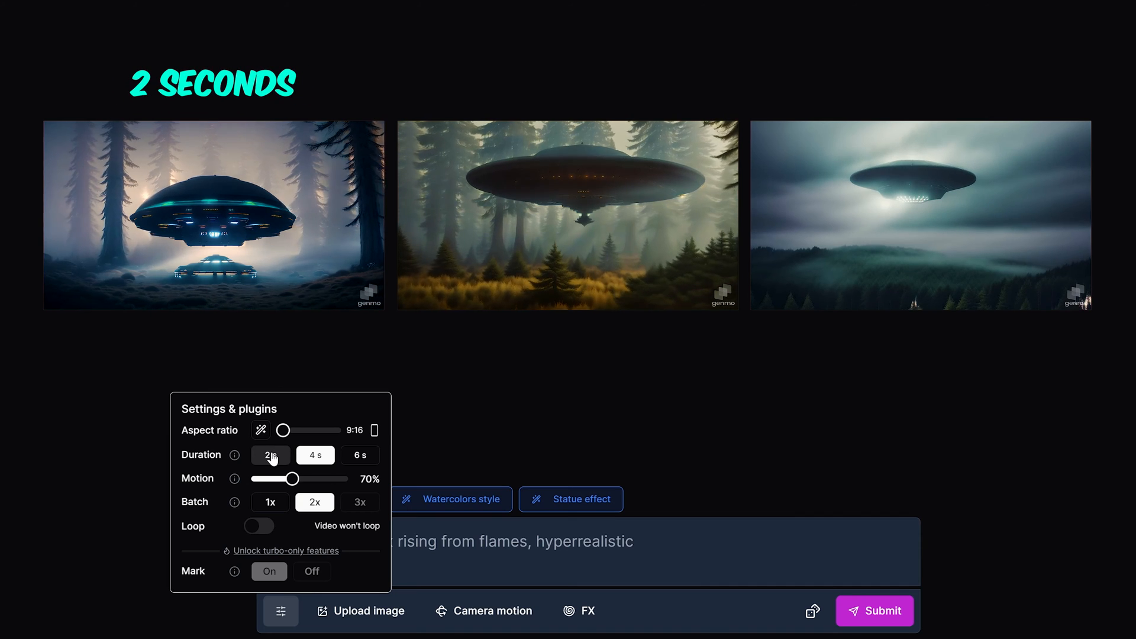
left_click(315, 455)
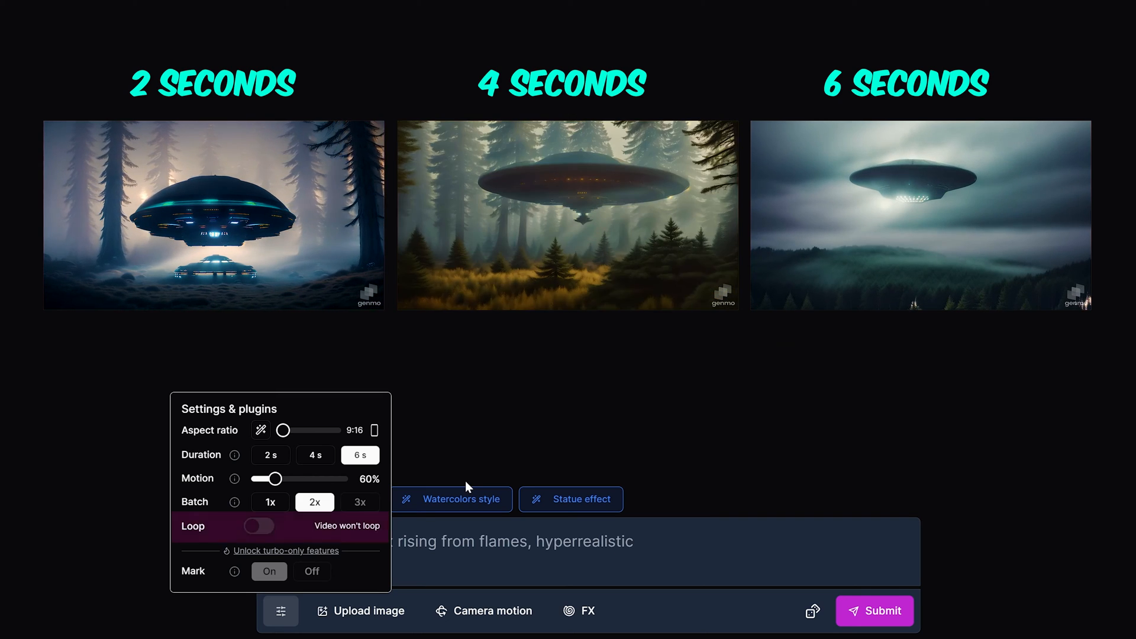
left_click(258, 526)
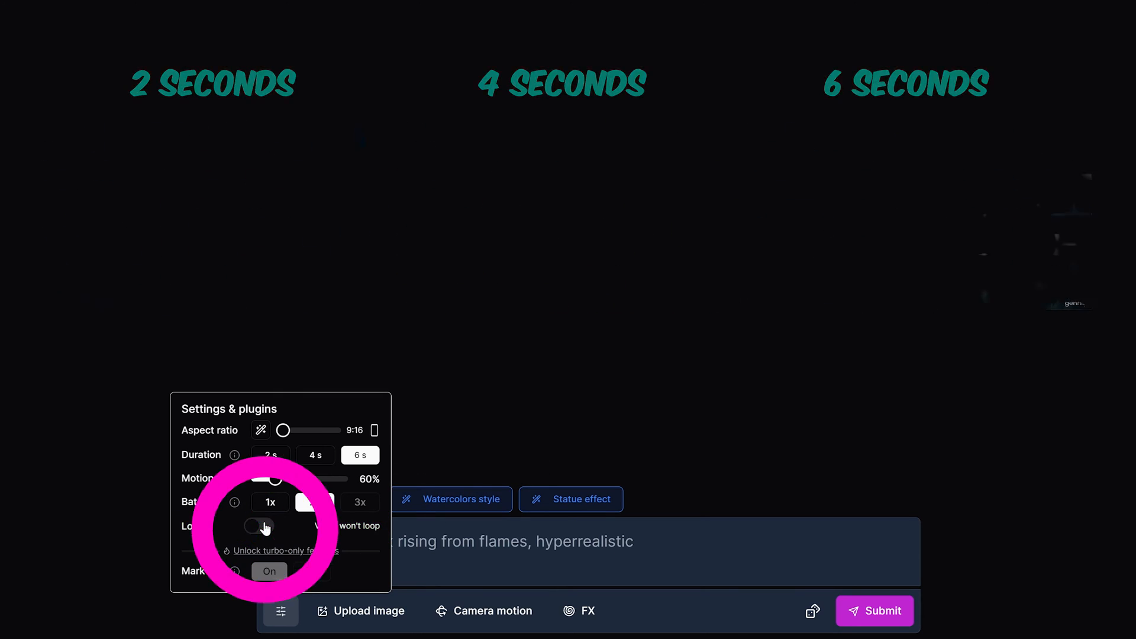
left_click(258, 525)
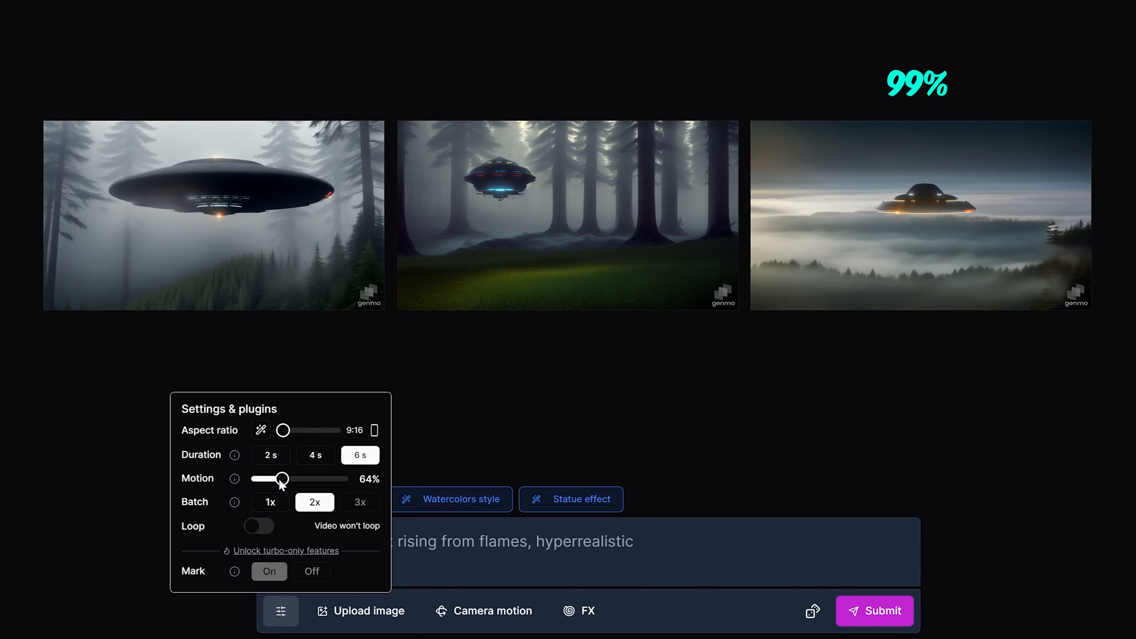
- Push the Motion slider to its maximum of 99%
left_click_drag(284, 478, 341, 478)
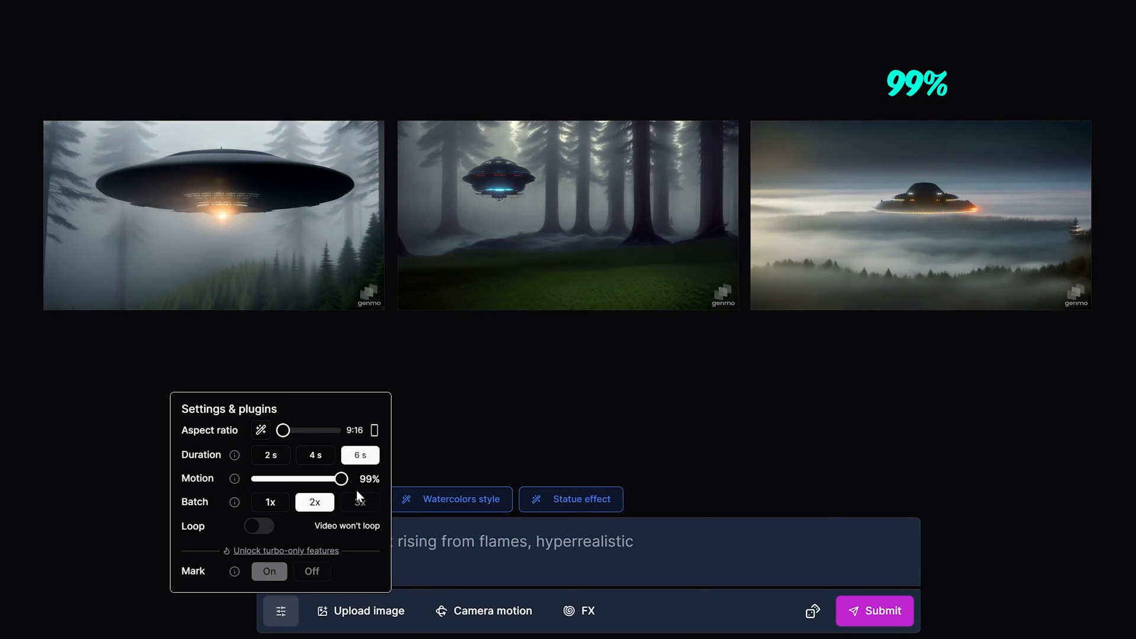
left_click_drag(341, 478, 257, 478)
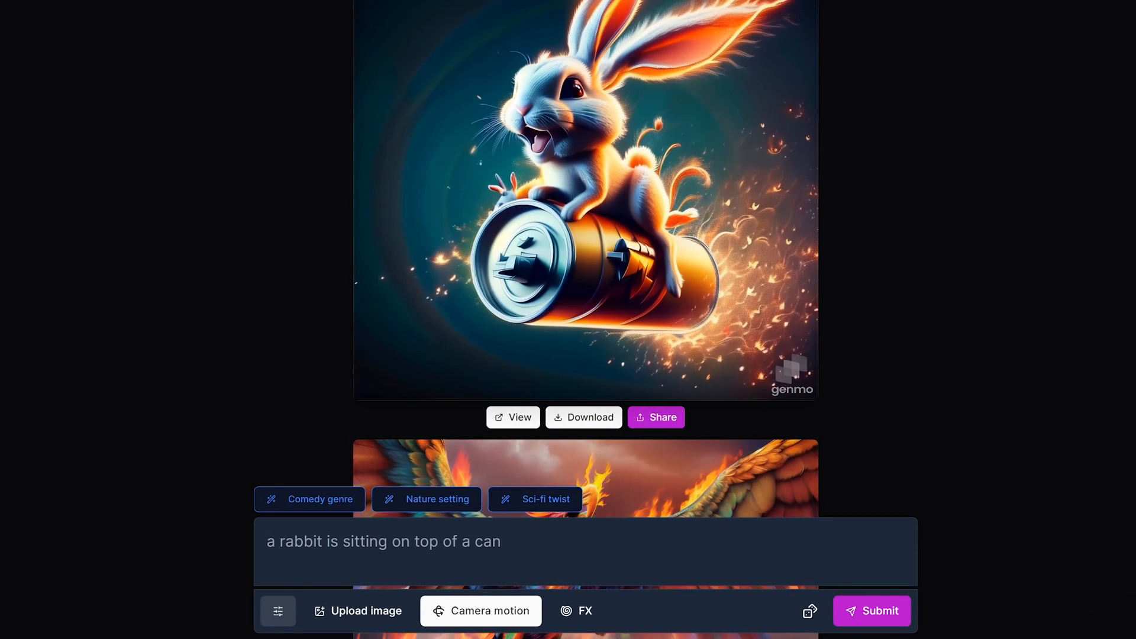
- Open camera motion options, try Zoom in (S), and choose No rotation for roll
left_click(480, 610)
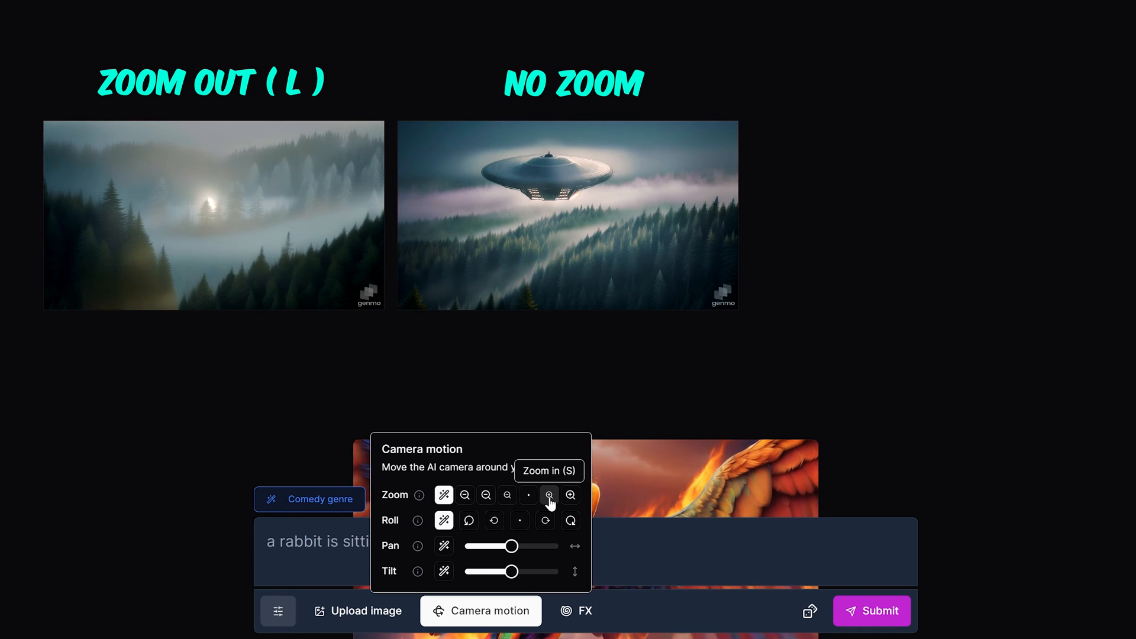
left_click(571, 494)
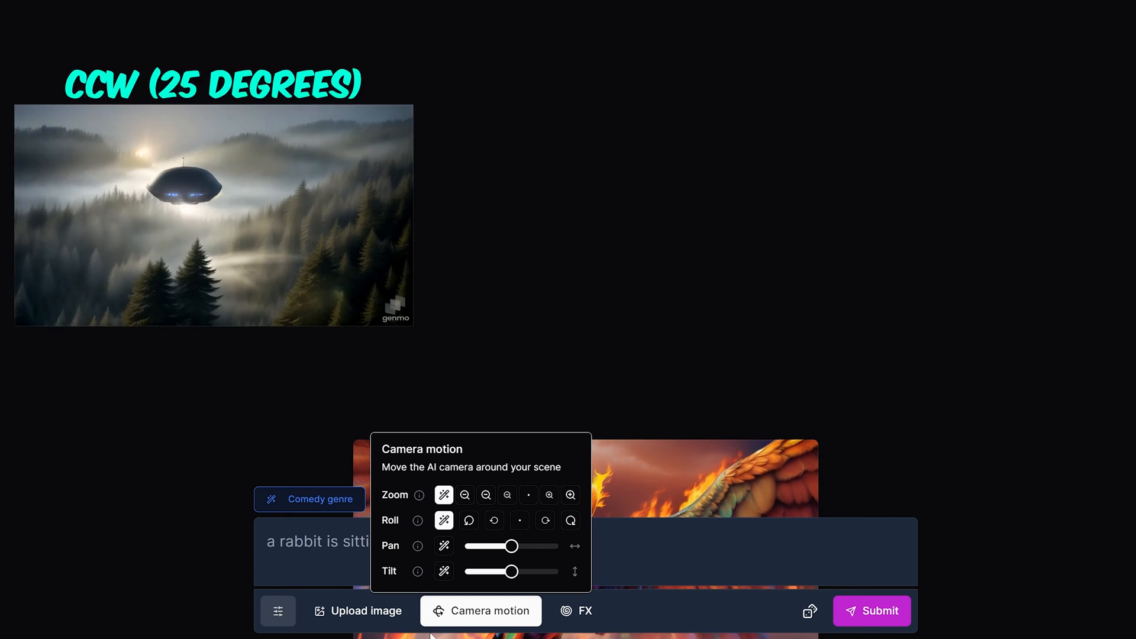
mouse_move(468, 521)
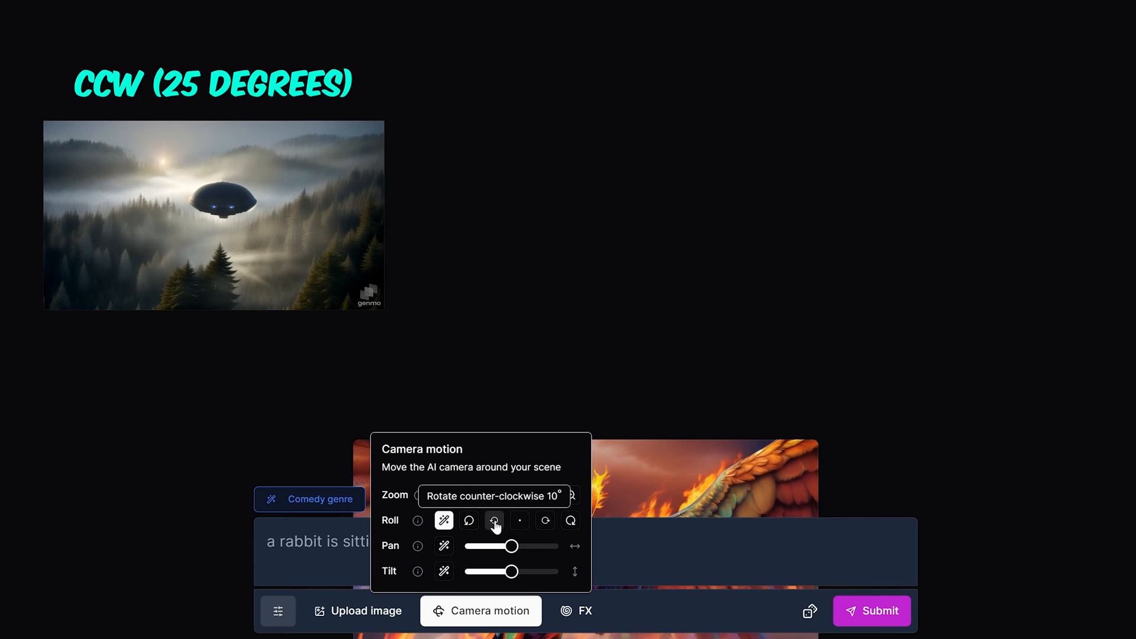
left_click(519, 521)
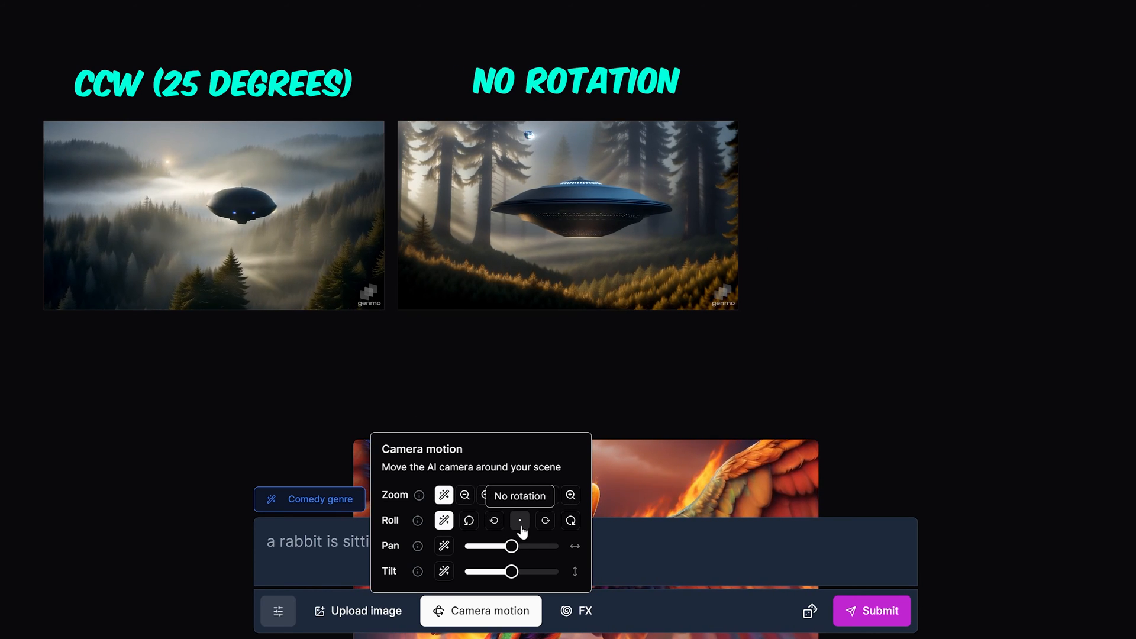
mouse_move(571, 520)
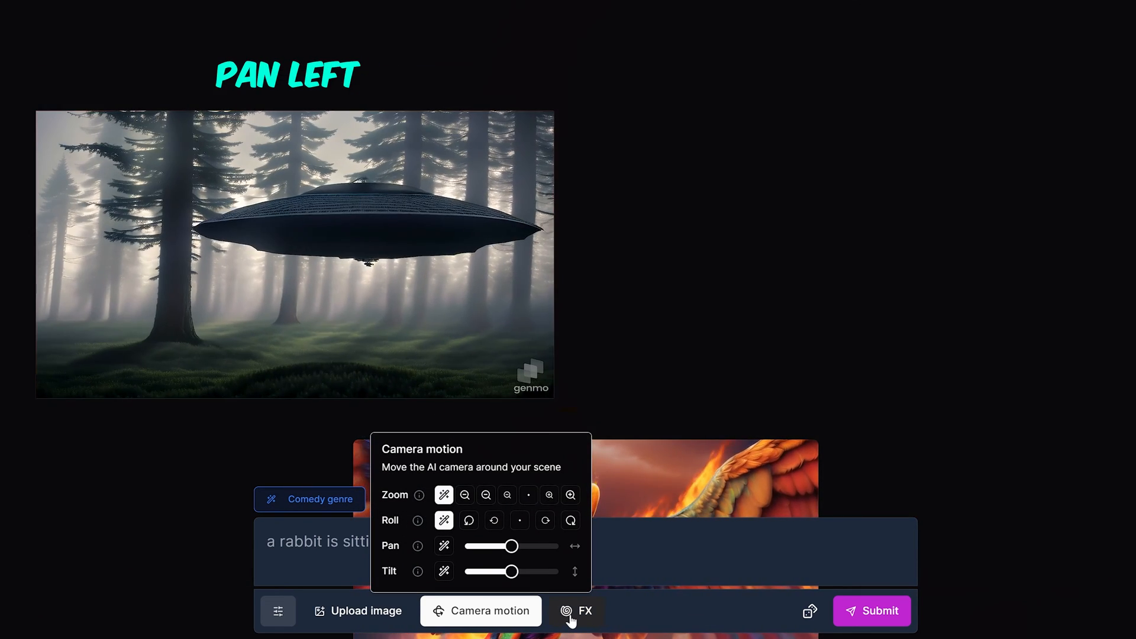
- Set the camera pan fully right and the tilt fully upward
left_click_drag(491, 546, 471, 546)
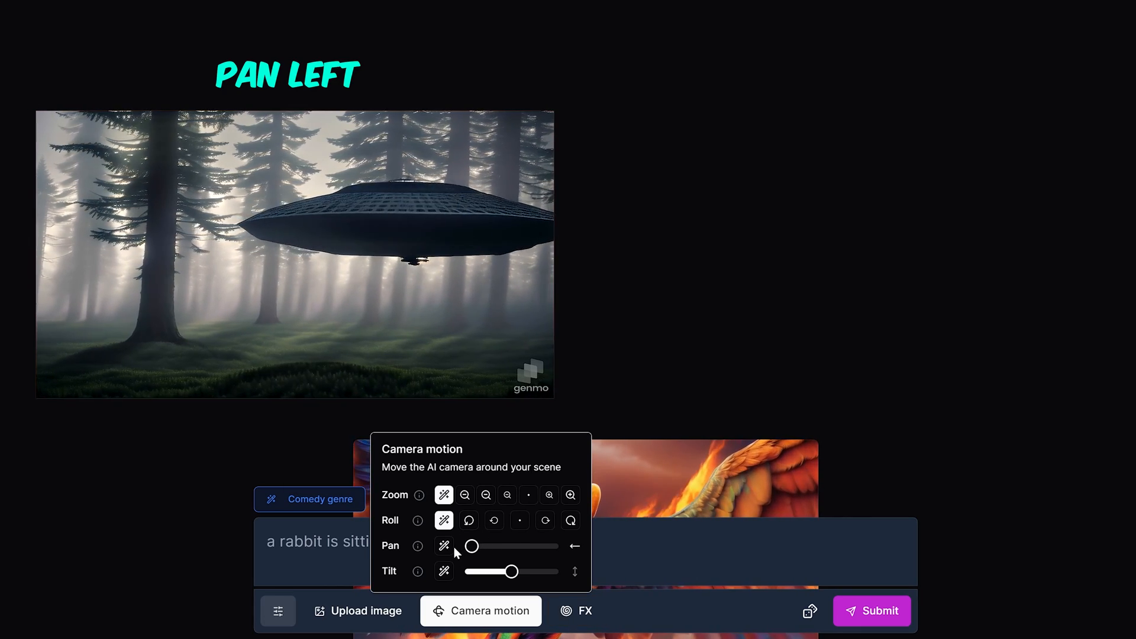
left_click_drag(472, 545, 515, 545)
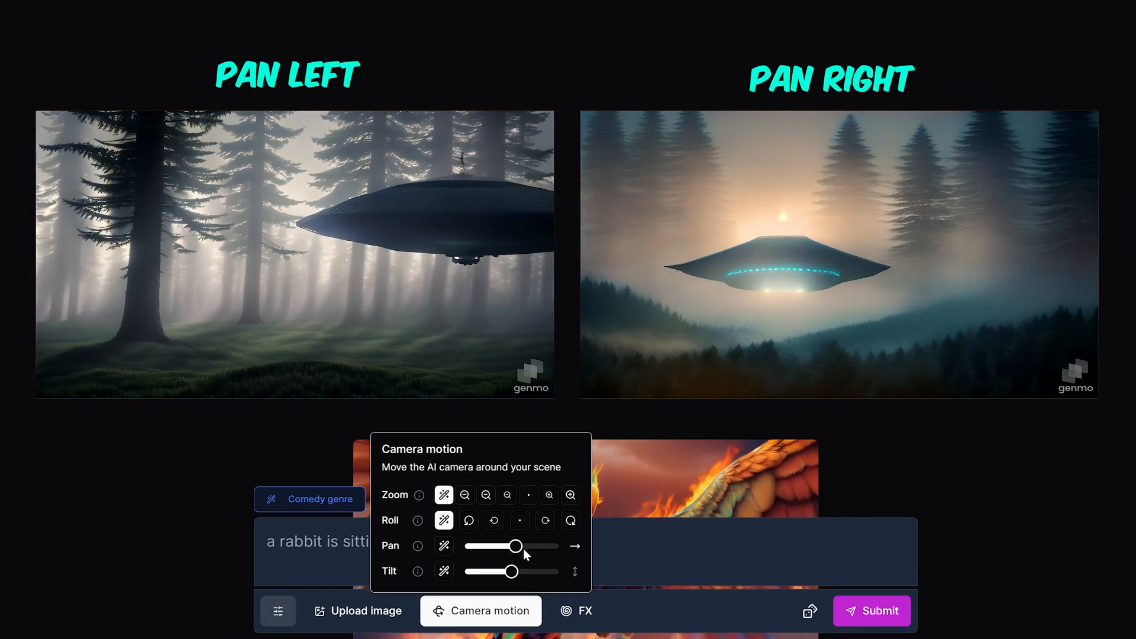
left_click_drag(515, 546, 550, 545)
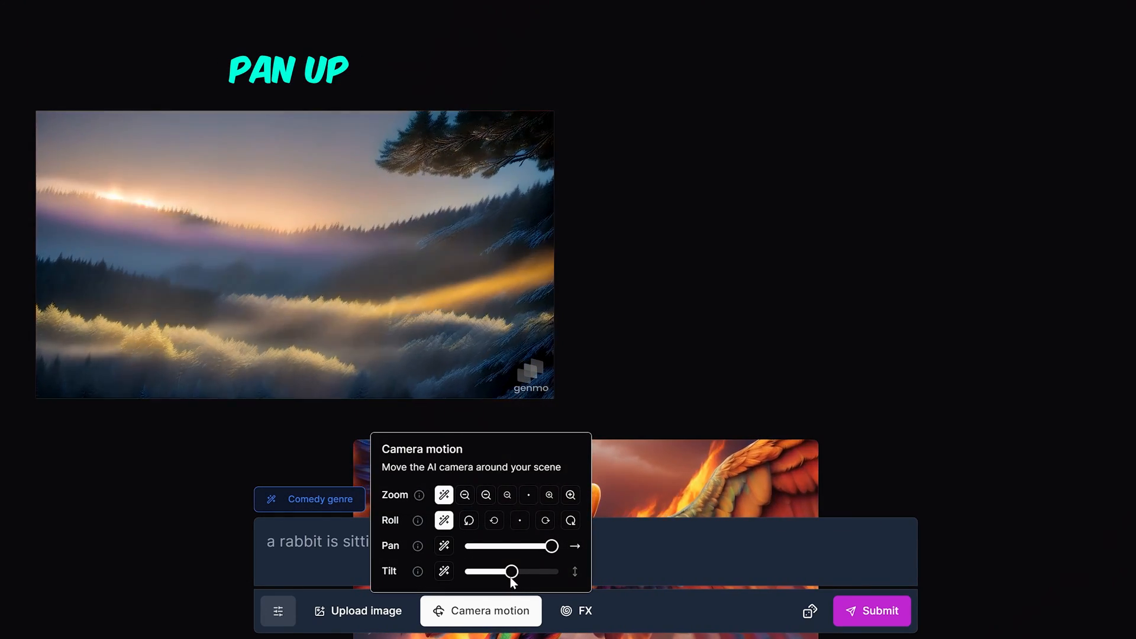
left_click_drag(511, 572, 471, 572)
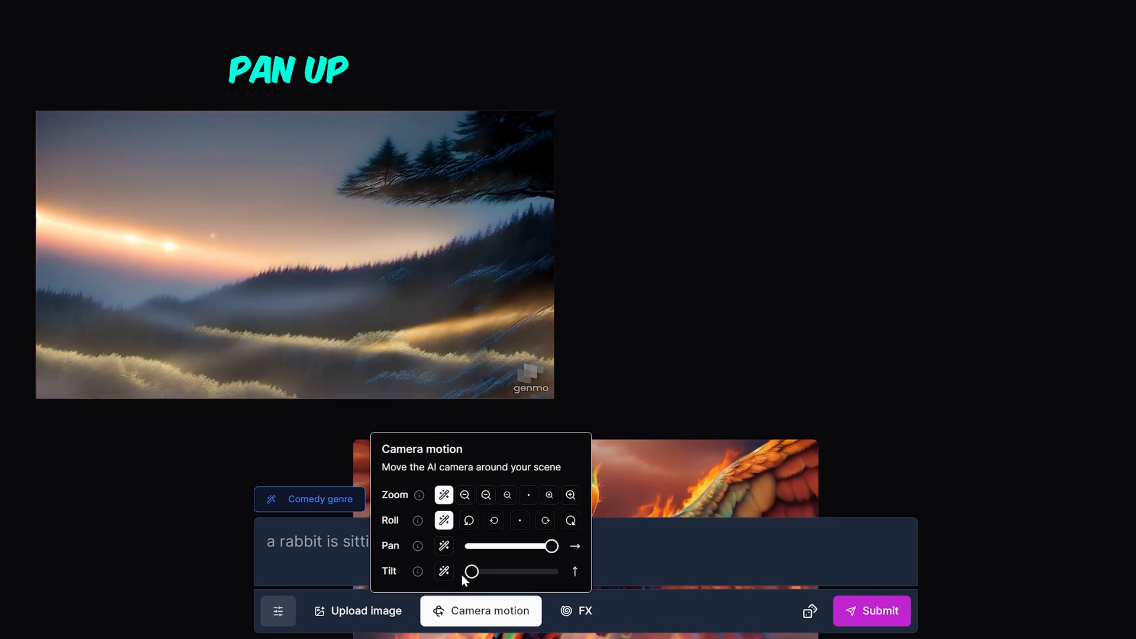
left_click_drag(471, 572, 551, 571)
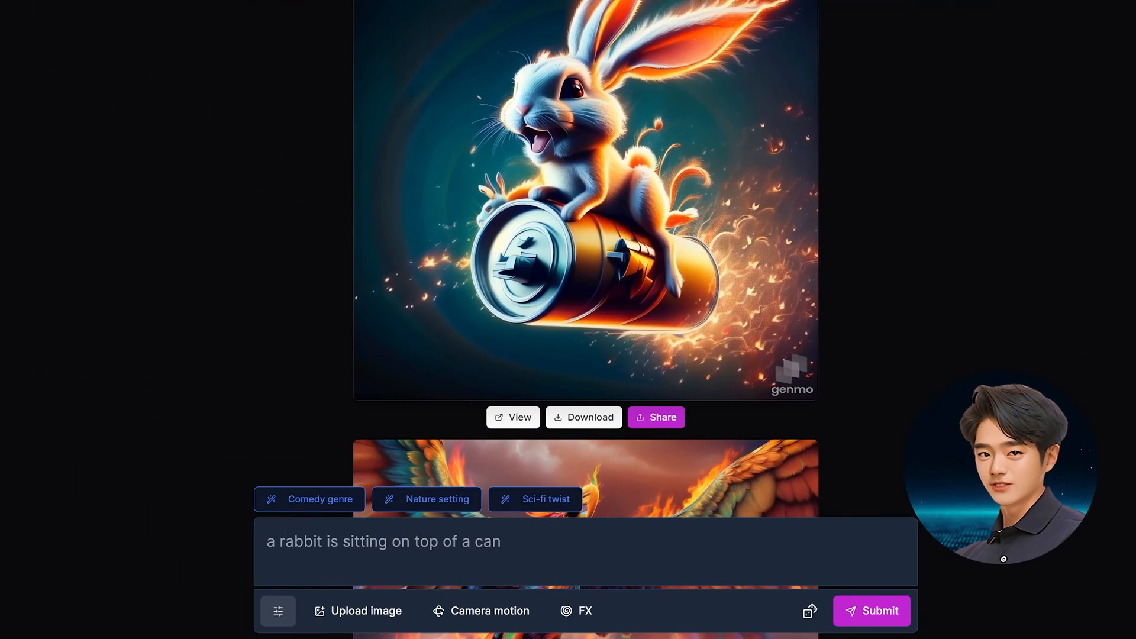
- Open the FX preset library and expand the Preset effects list
left_click(584, 610)
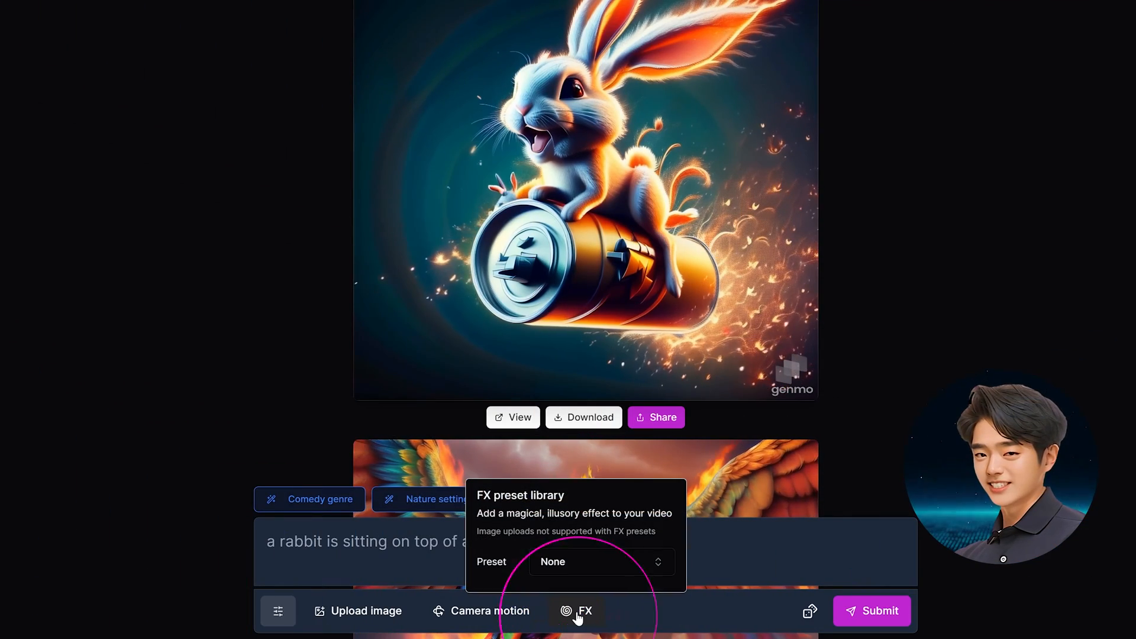
left_click(599, 562)
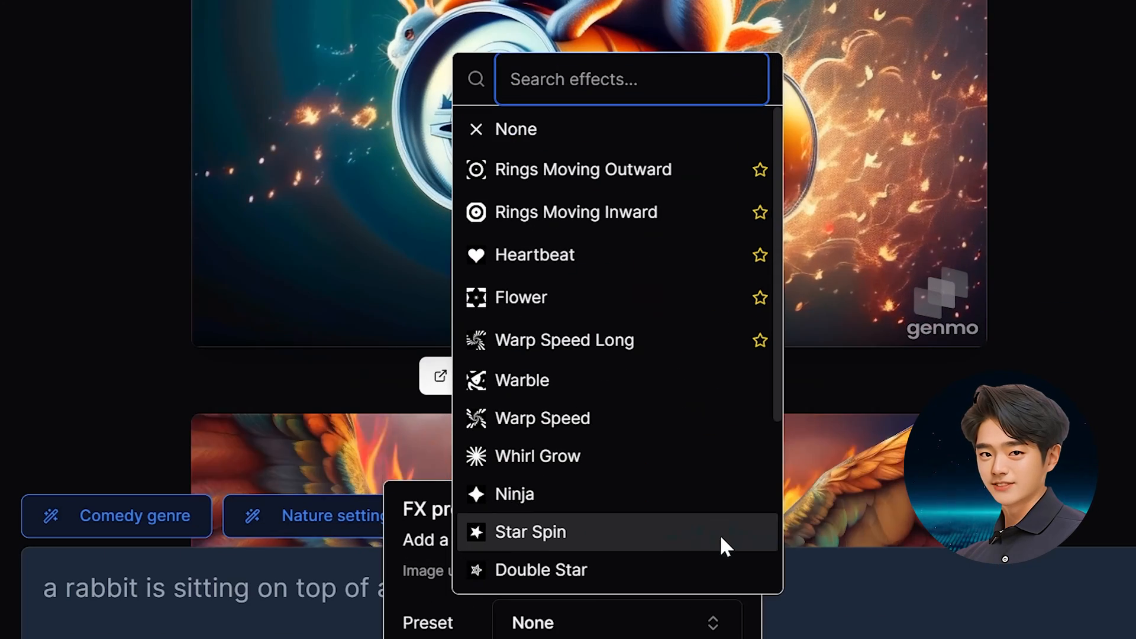
mouse_move(634, 297)
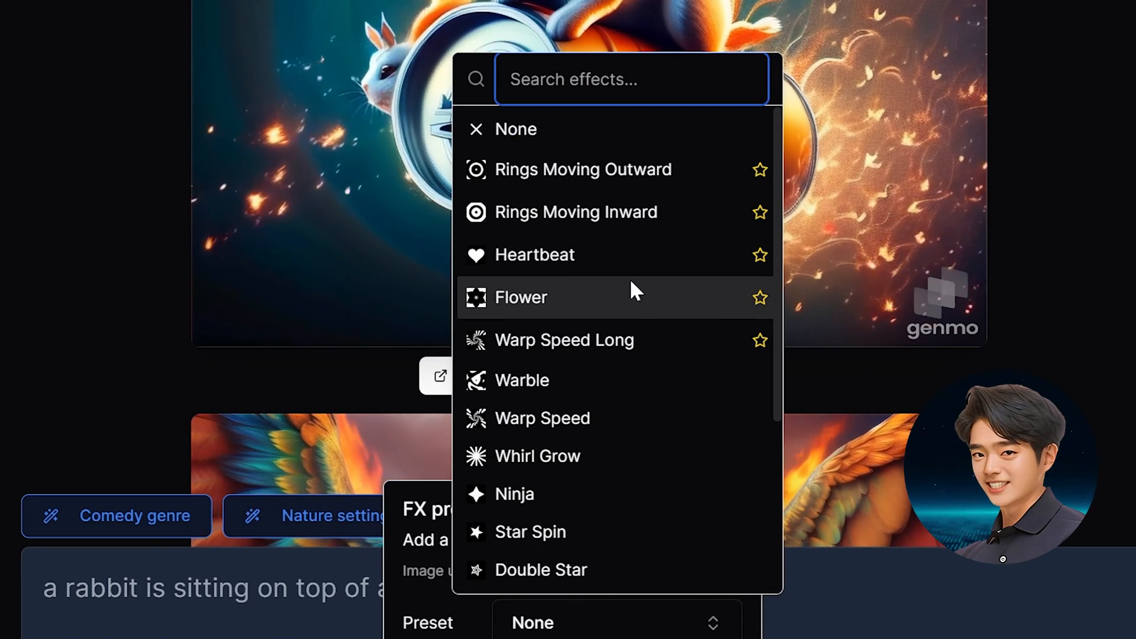